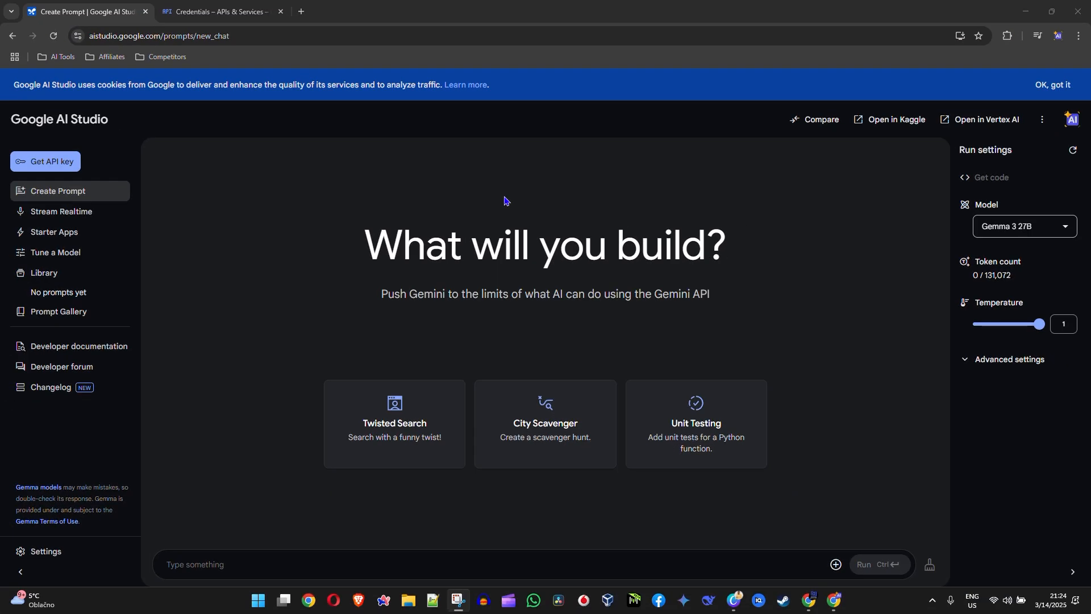
pyautogui.moveTo(277, 296)
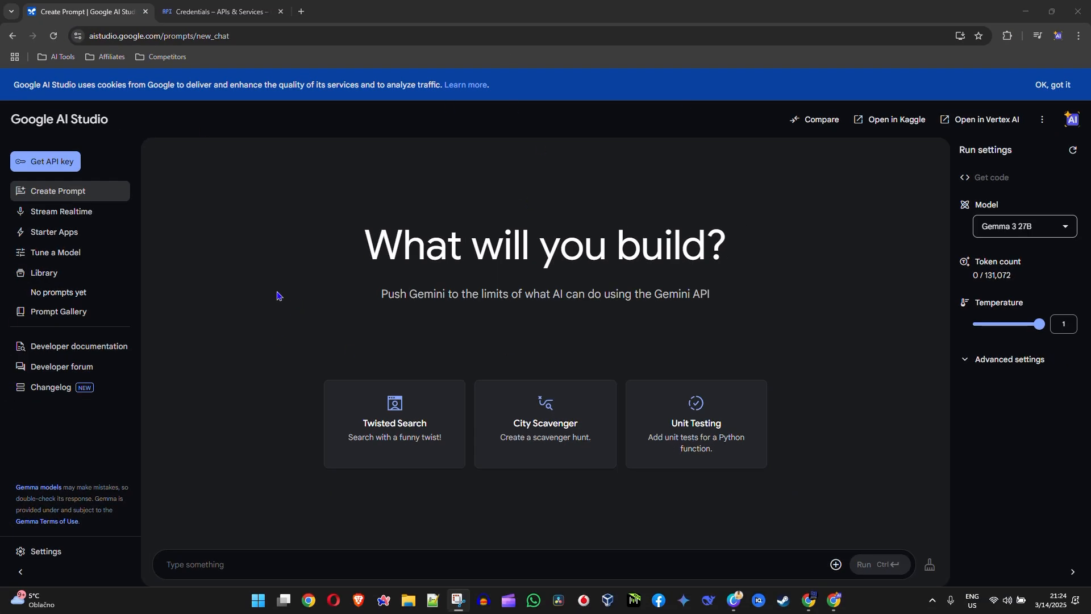
pyautogui.moveTo(288, 278)
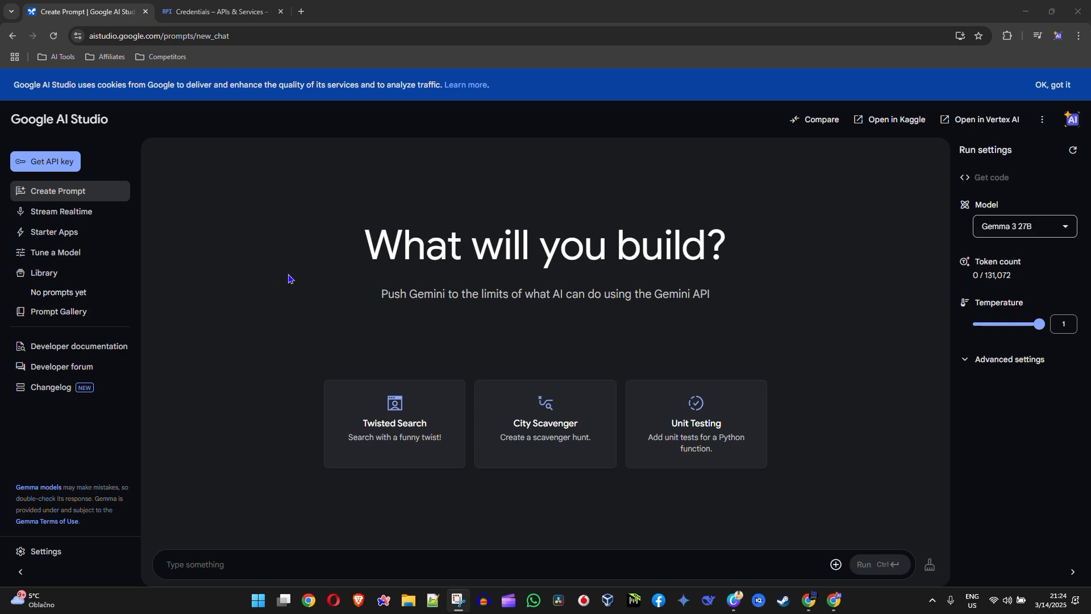
pyautogui.moveTo(251, 294)
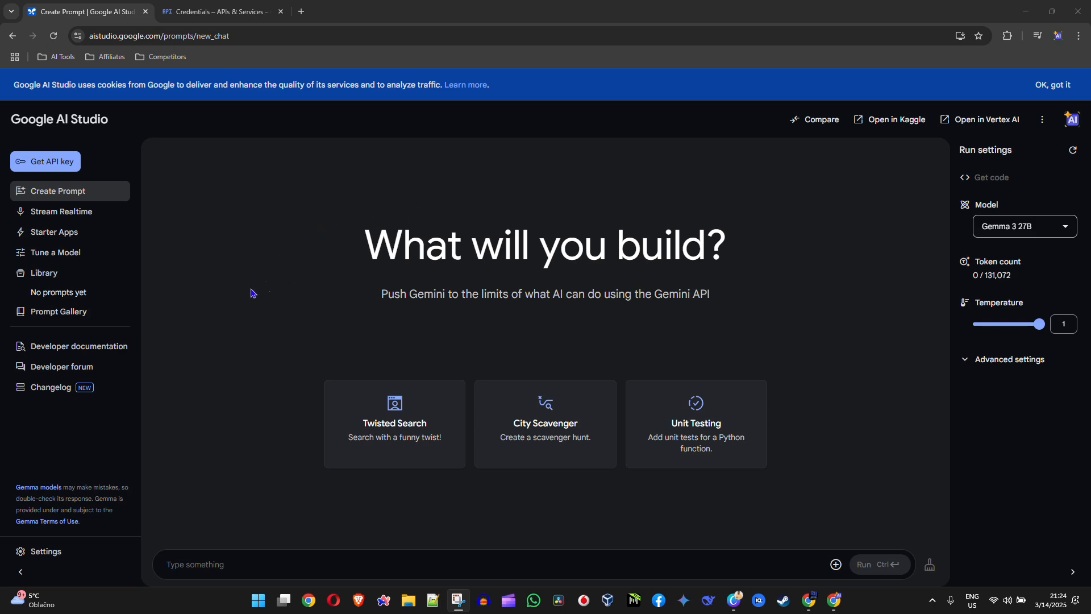
# - Open the Library of saved prompts from Google AI Studio's left sidebar
pyautogui.click(43, 273)
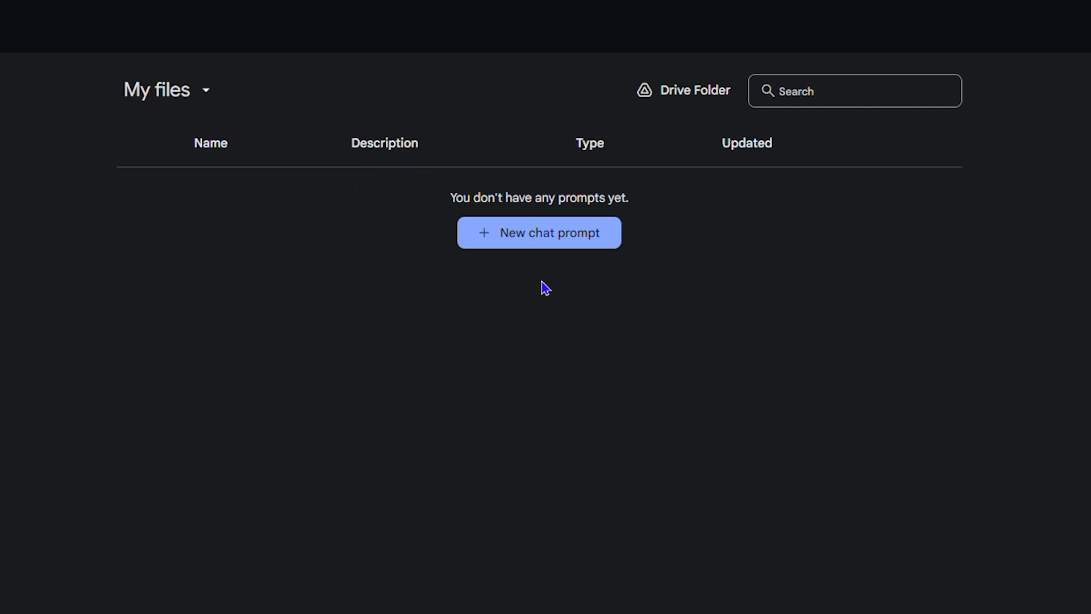
pyautogui.moveTo(653, 293)
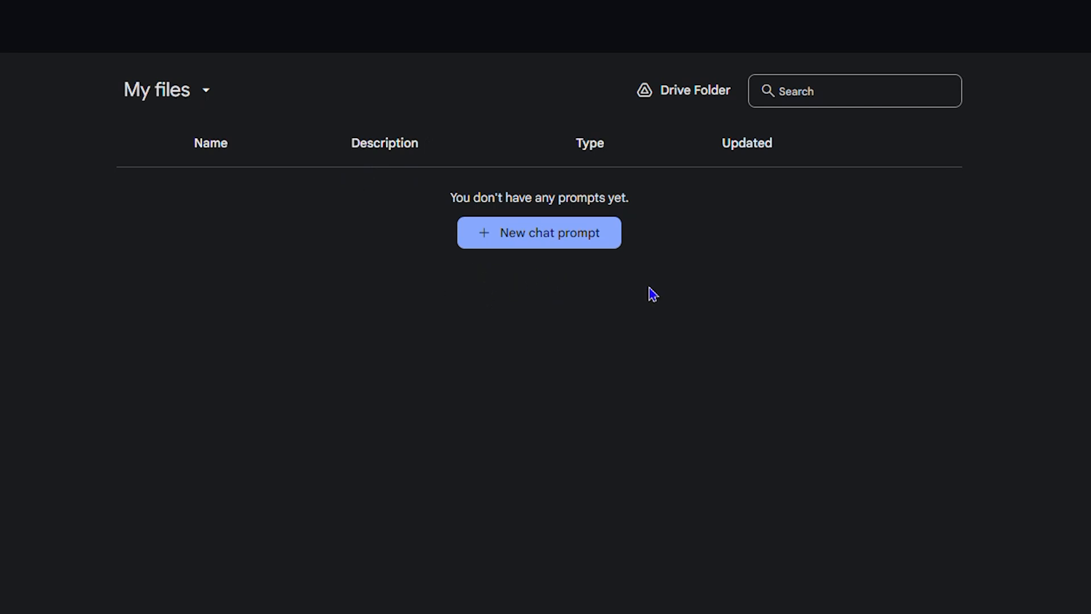
pyautogui.moveTo(530, 206)
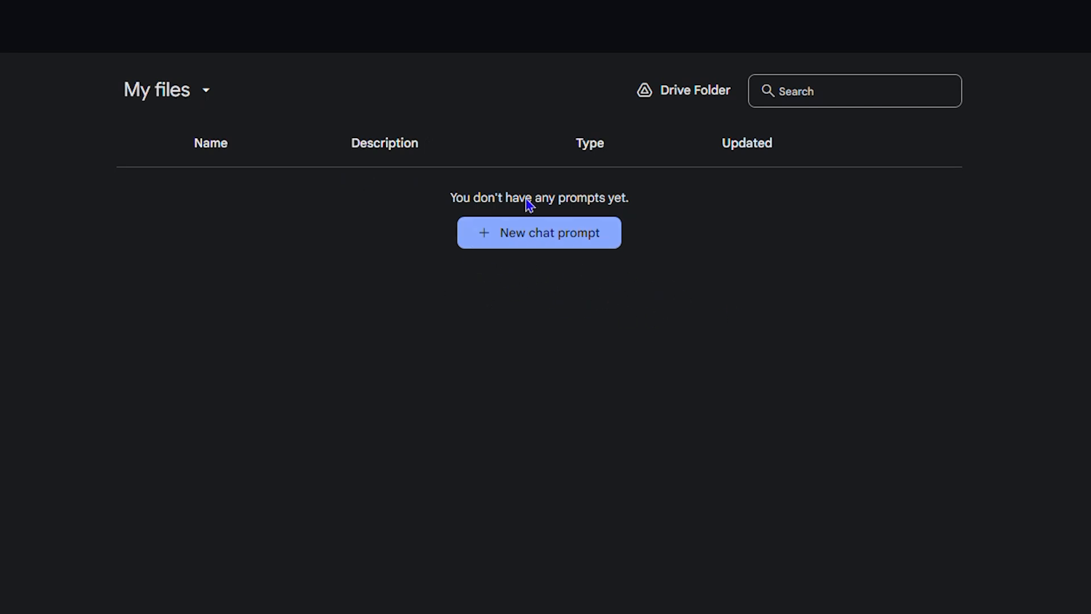
pyautogui.moveTo(446, 358)
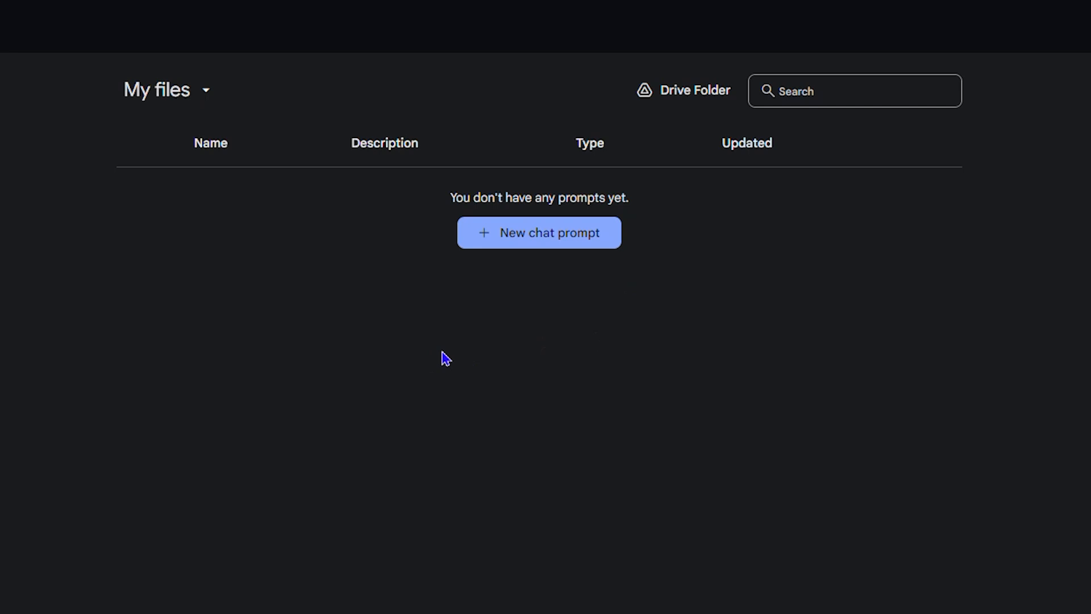
pyautogui.moveTo(566, 564)
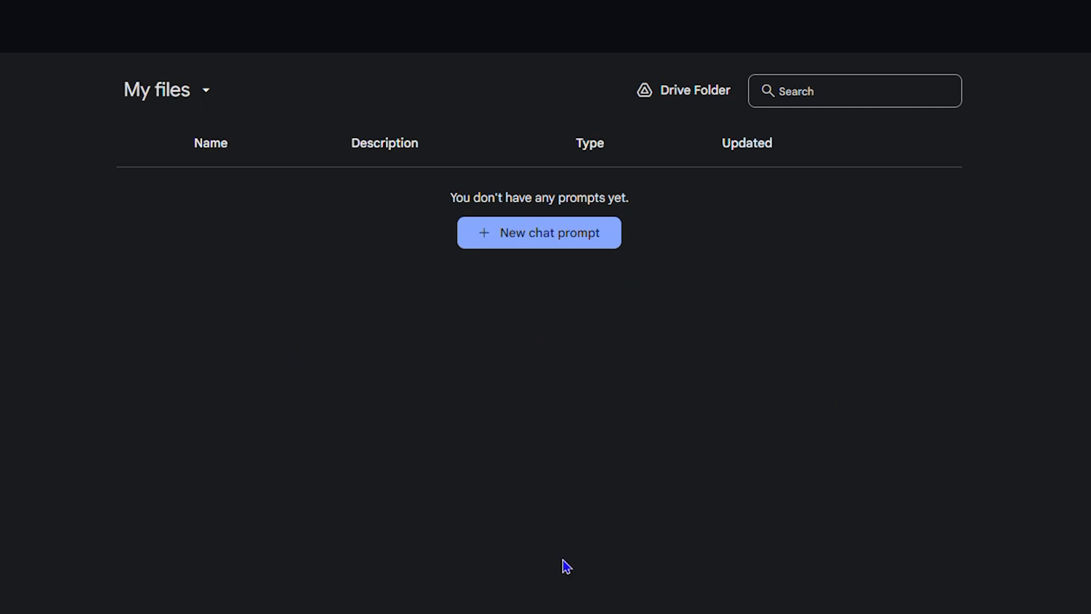
pyautogui.moveTo(421, 238)
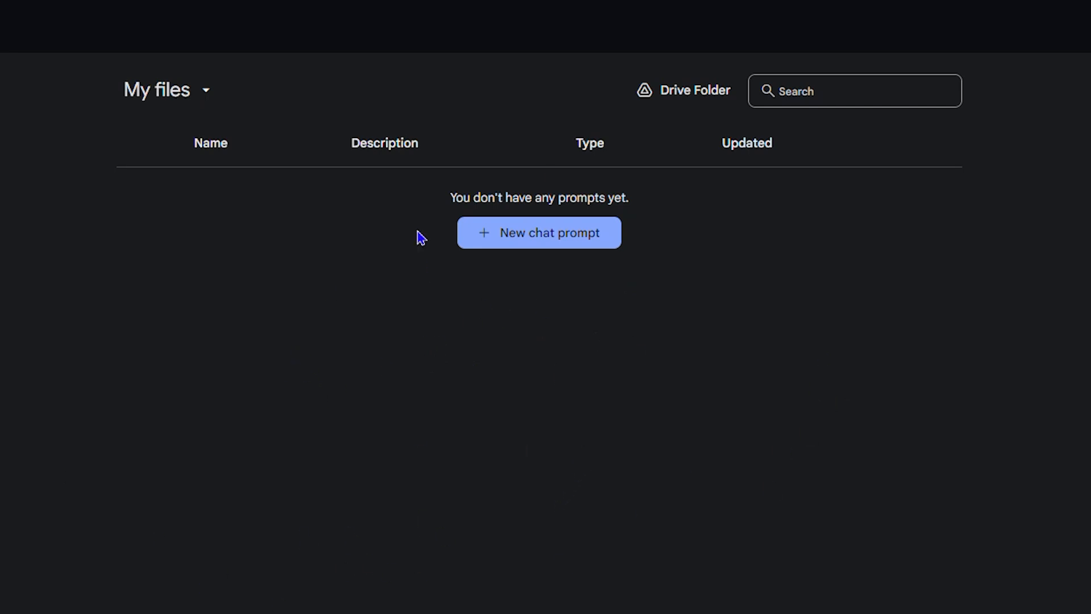
pyautogui.moveTo(612, 276)
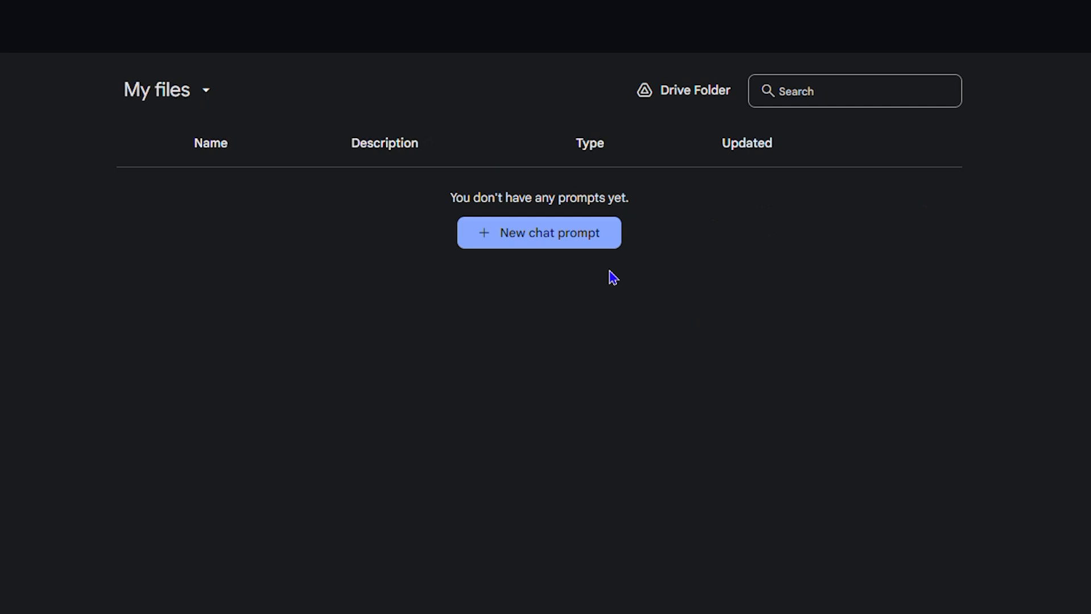
pyautogui.moveTo(527, 391)
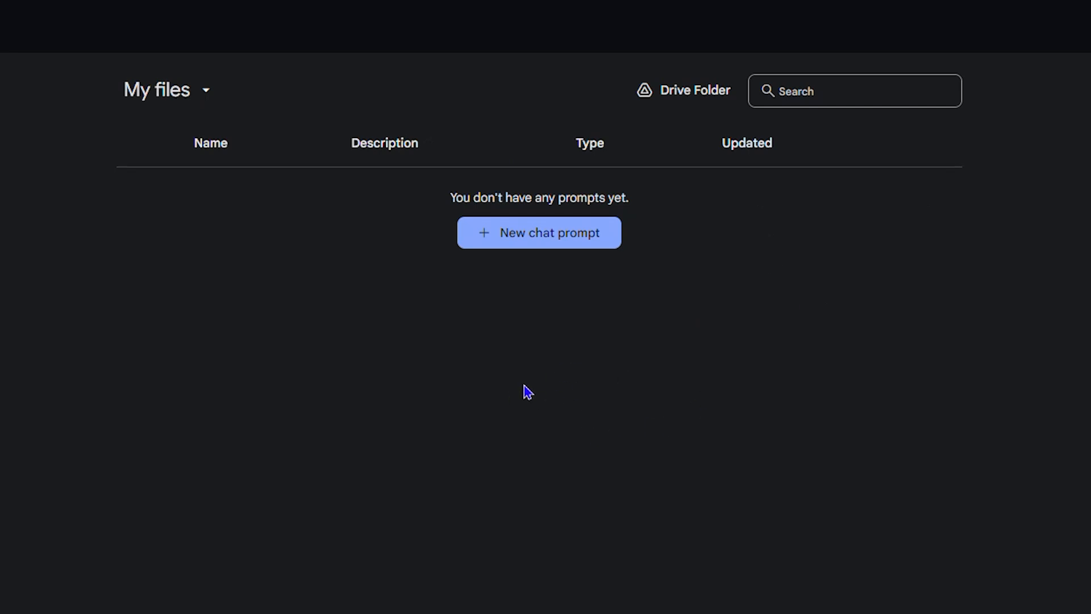
pyautogui.moveTo(536, 368)
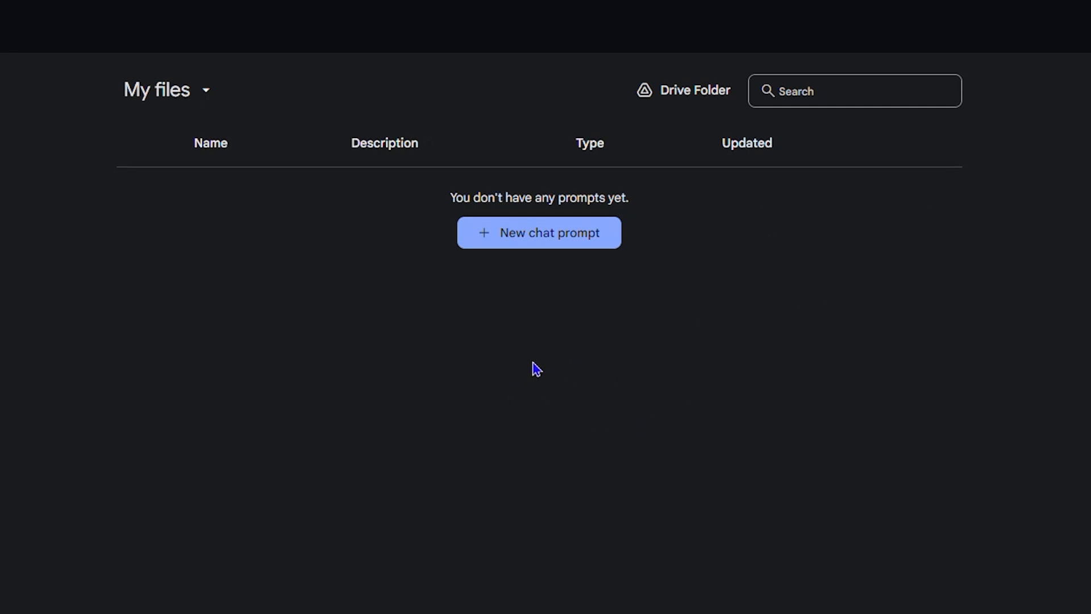
pyautogui.moveTo(682, 94)
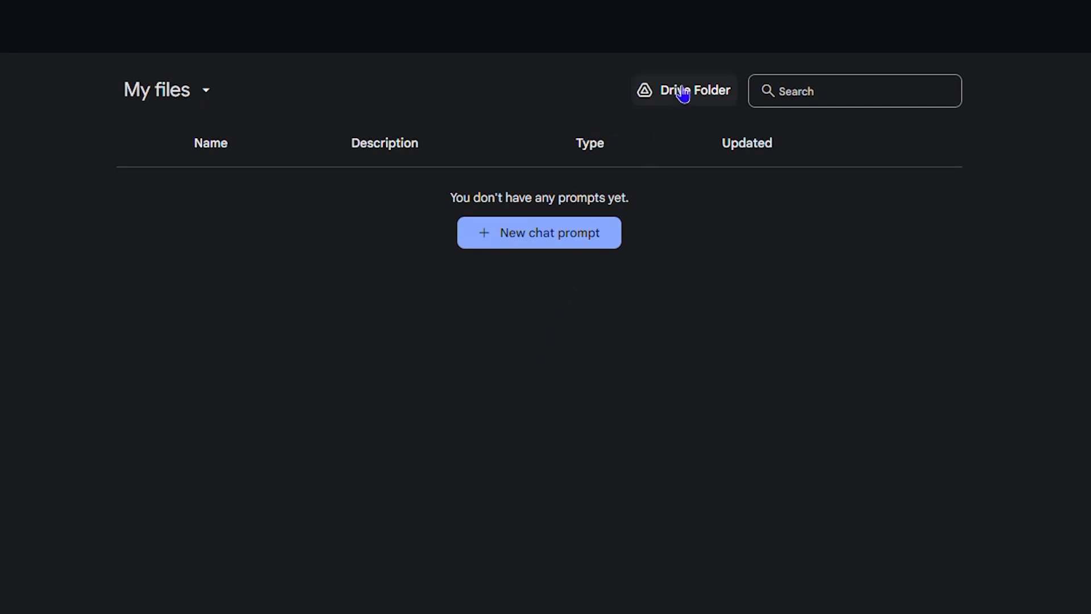
# - Open the Google AI Studio folder in Google Drive via the Library's Drive Folder button
pyautogui.click(683, 90)
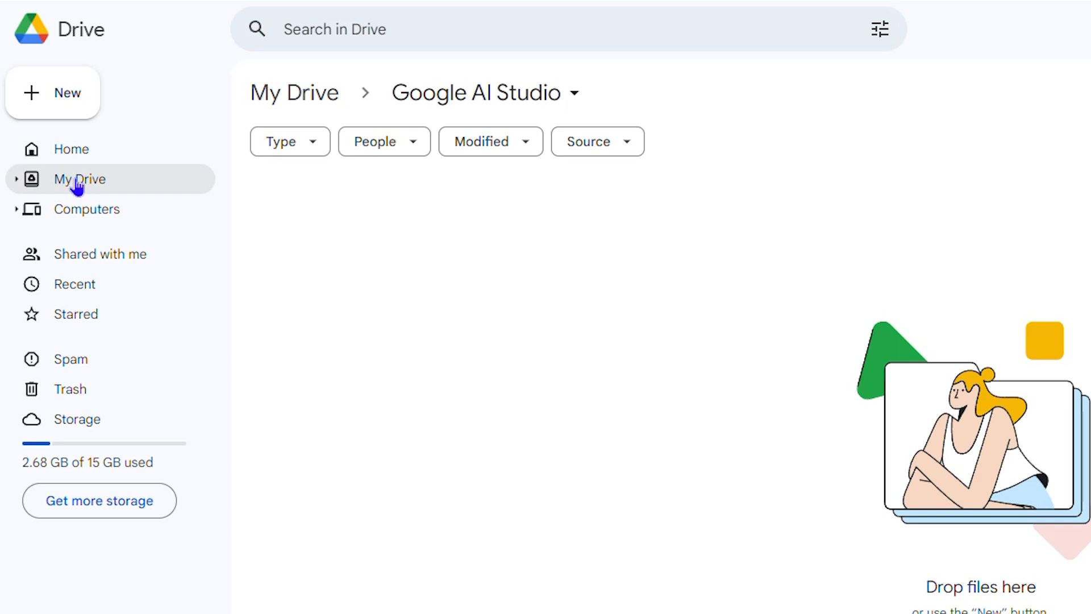
pyautogui.click(80, 179)
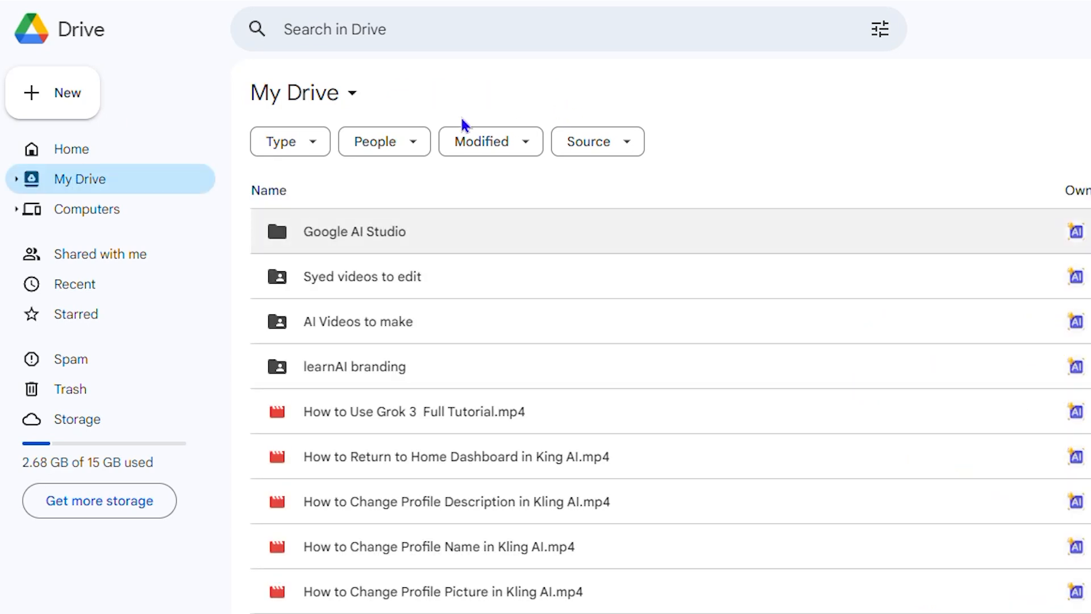
pyautogui.click(354, 231)
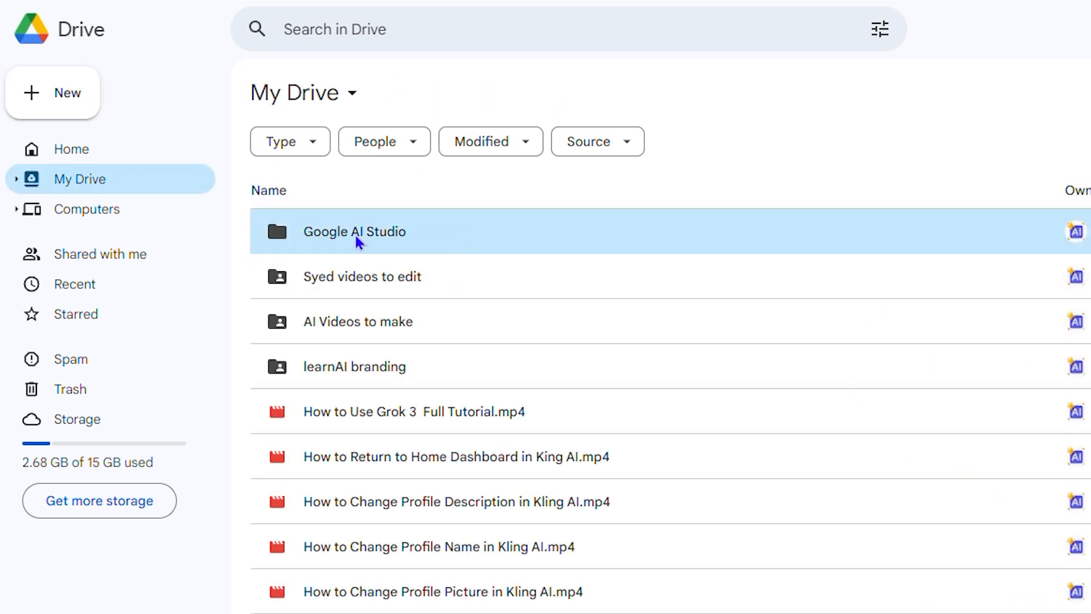
pyautogui.doubleClick(355, 232)
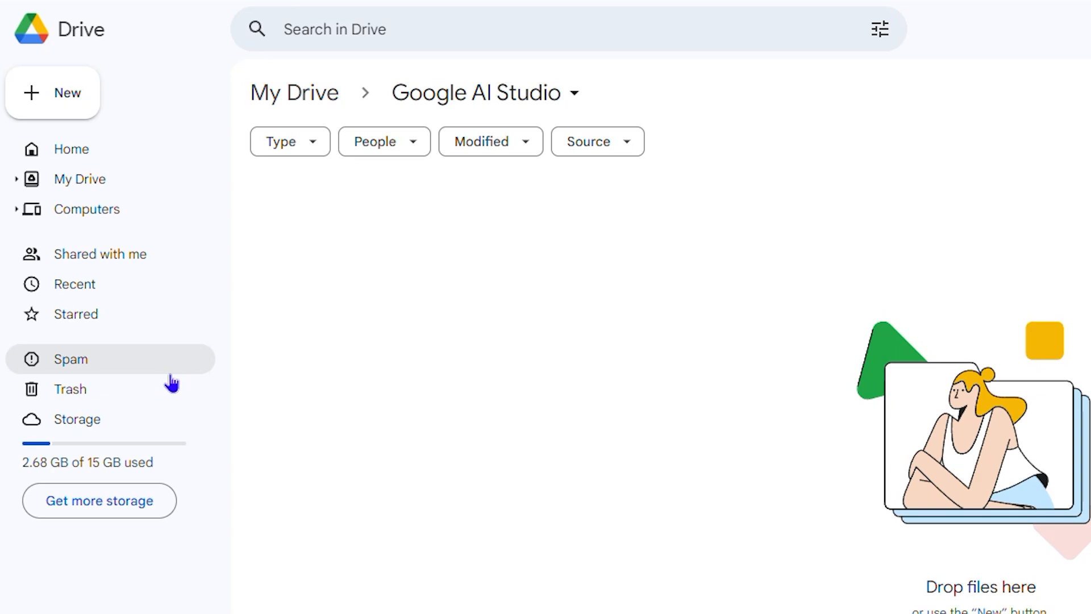